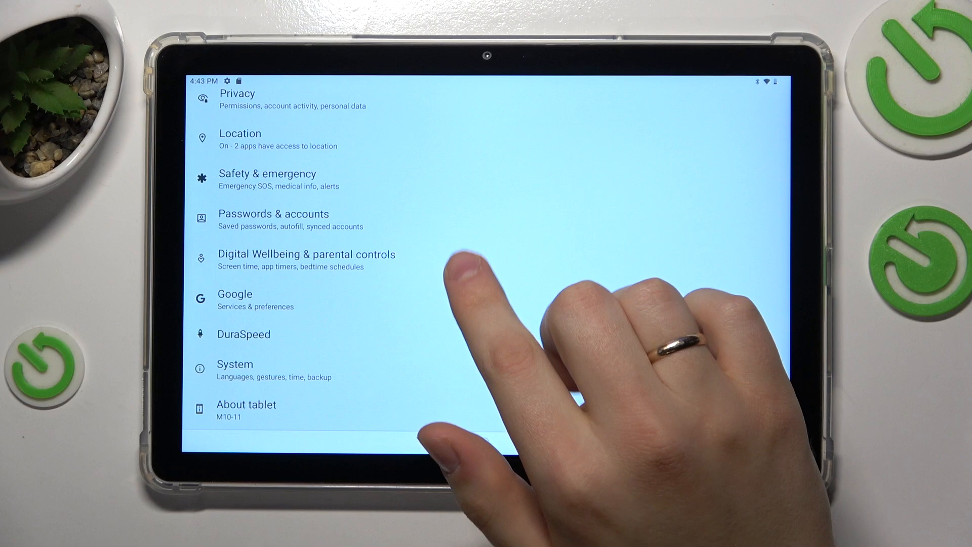
- Scroll the main Settings list to bring Accessibility into view
left_click(234, 364)
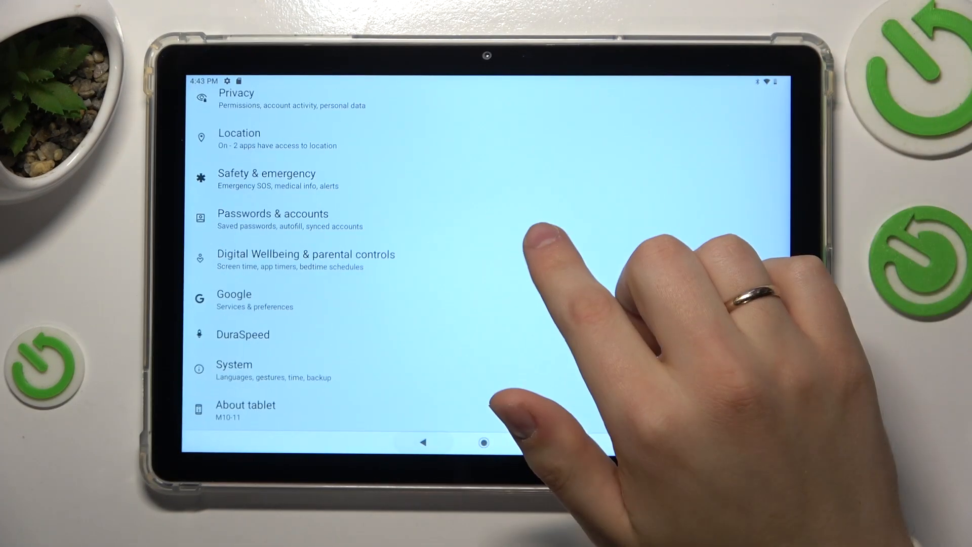
scroll("down", 3)
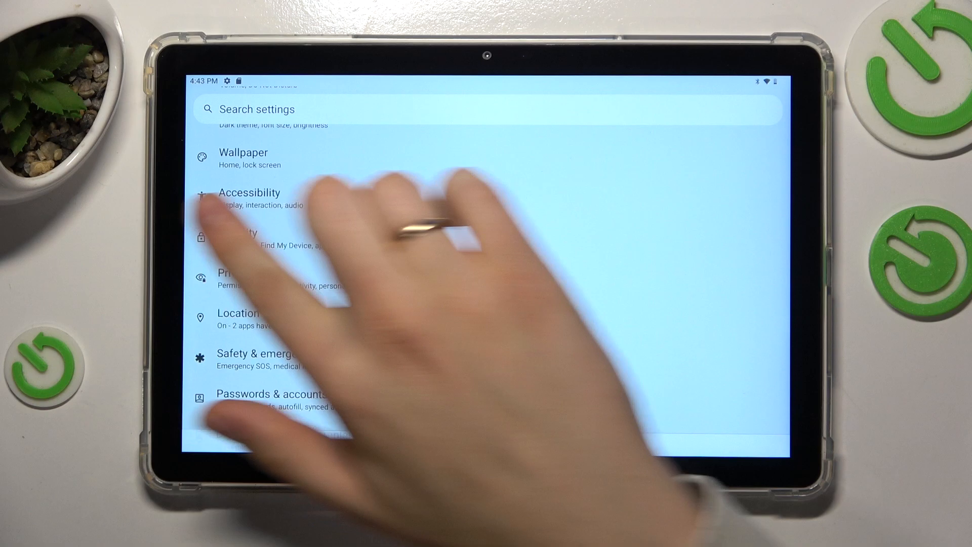
- Open Accessibility, then TalkBack, and switch on the TalkBack shortcut toggle
left_click(249, 199)
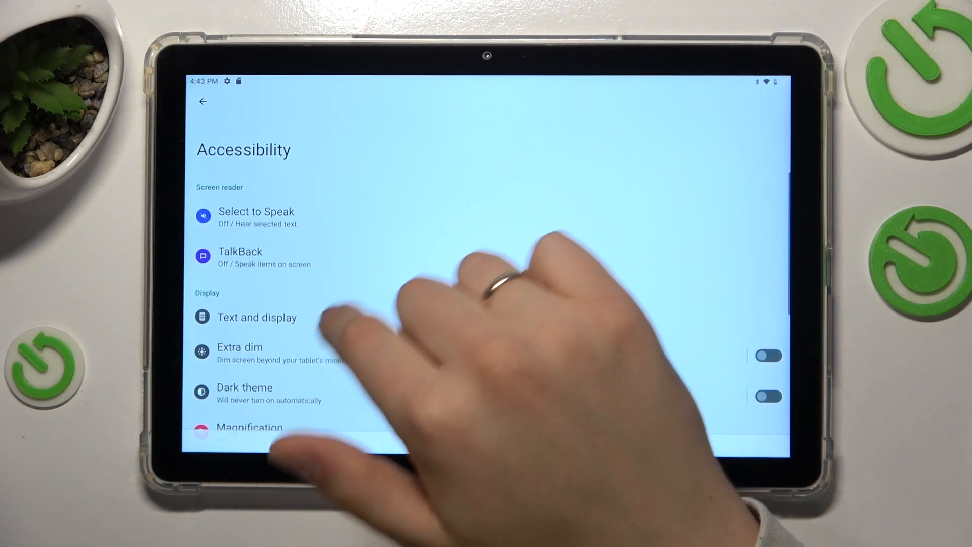
left_click(240, 256)
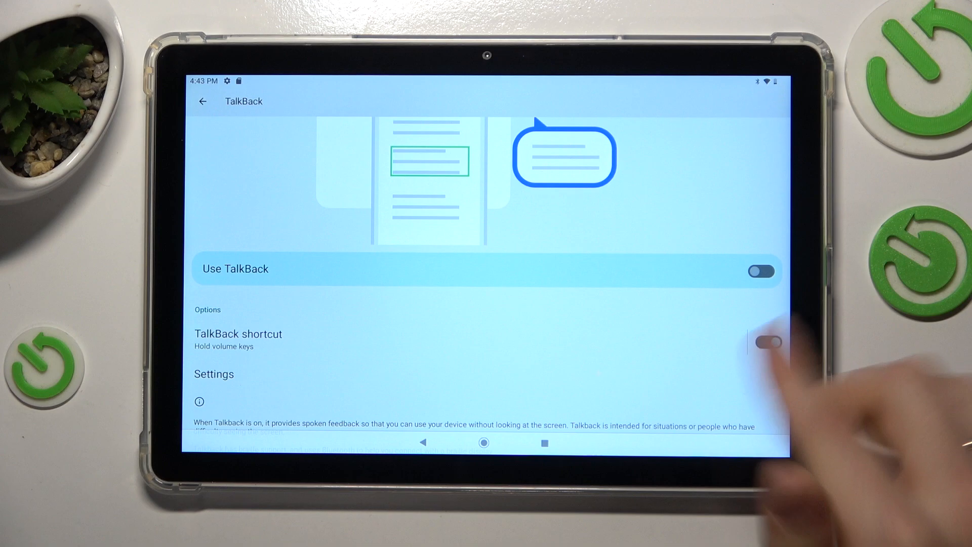
left_click(768, 342)
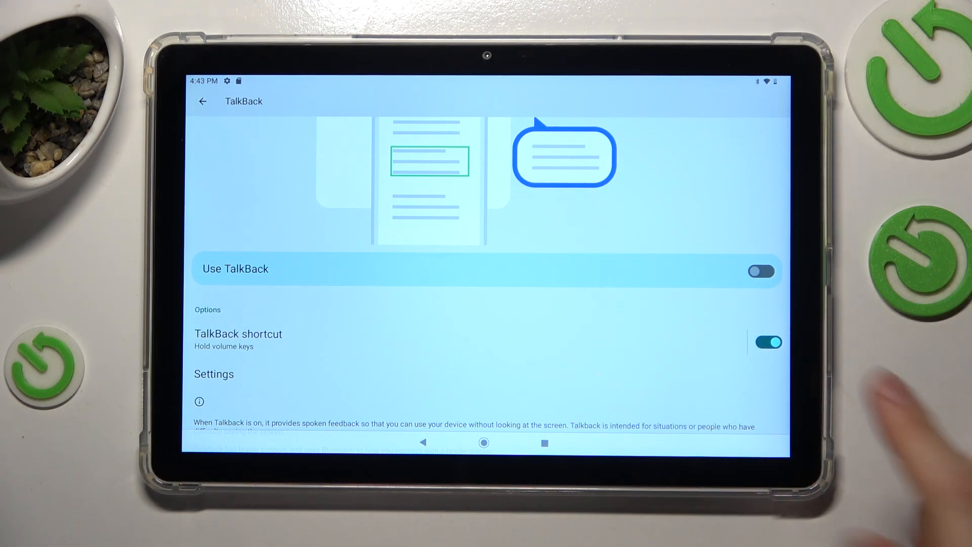
- Add Accessibility button alongside Hold volume keys as a TalkBack shortcut method
left_click(761, 271)
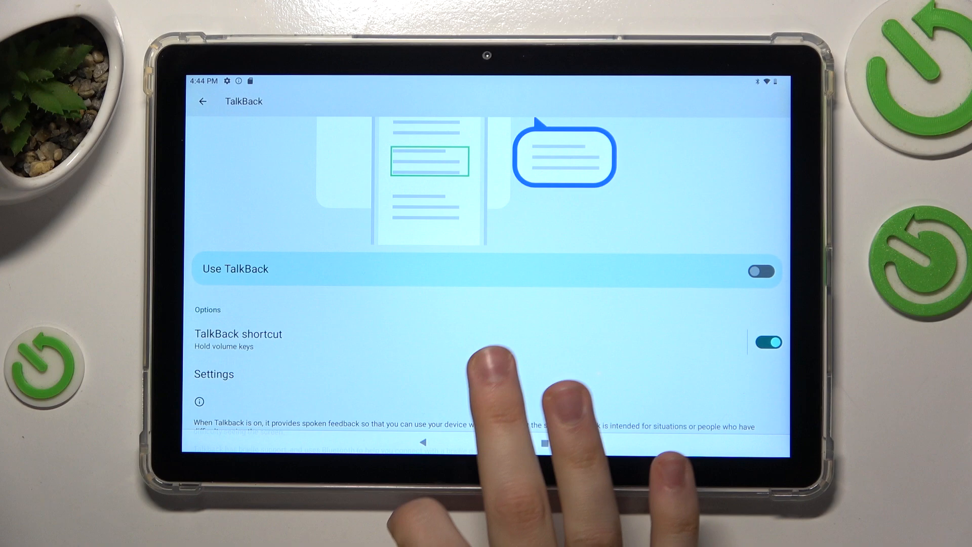
left_click(238, 339)
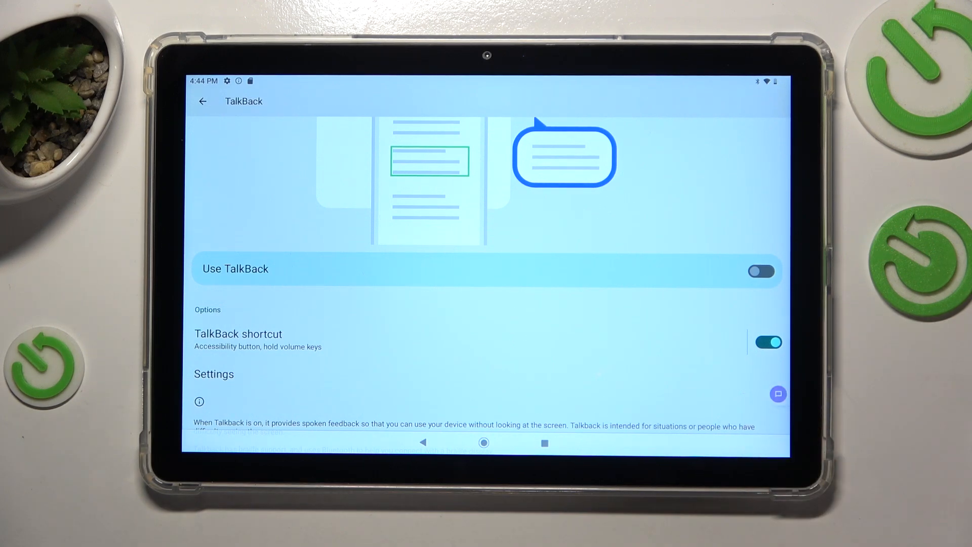
- Toggle Use TalkBack on, bringing up the shortcut confirmation prompt
left_click(760, 272)
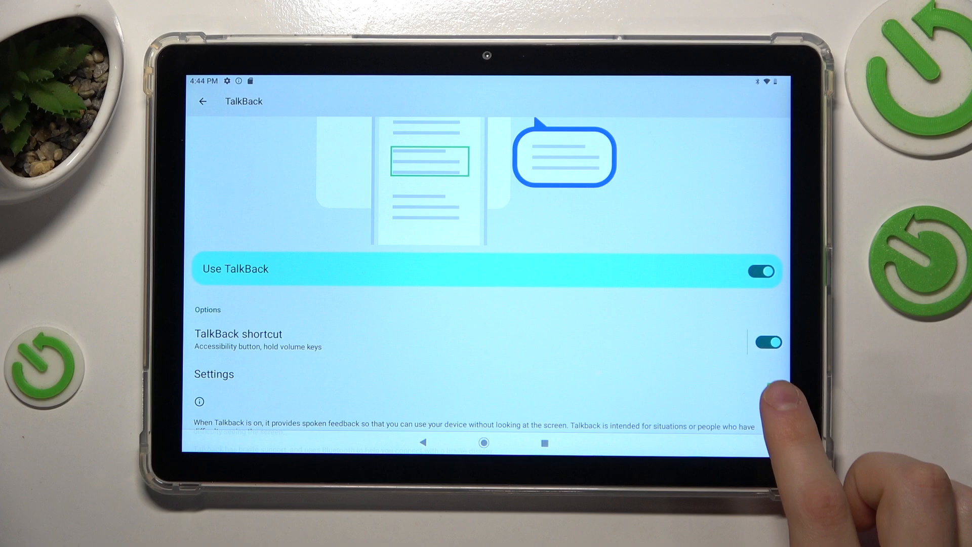
left_click(760, 272)
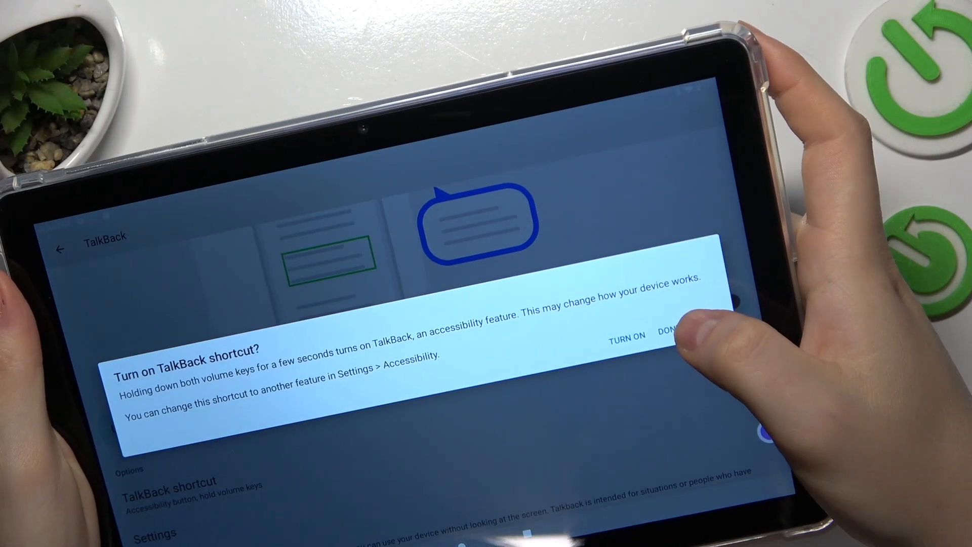
- Answer the volume-key shortcut prompt, browse TalkBack's settings, then return home
left_click(666, 329)
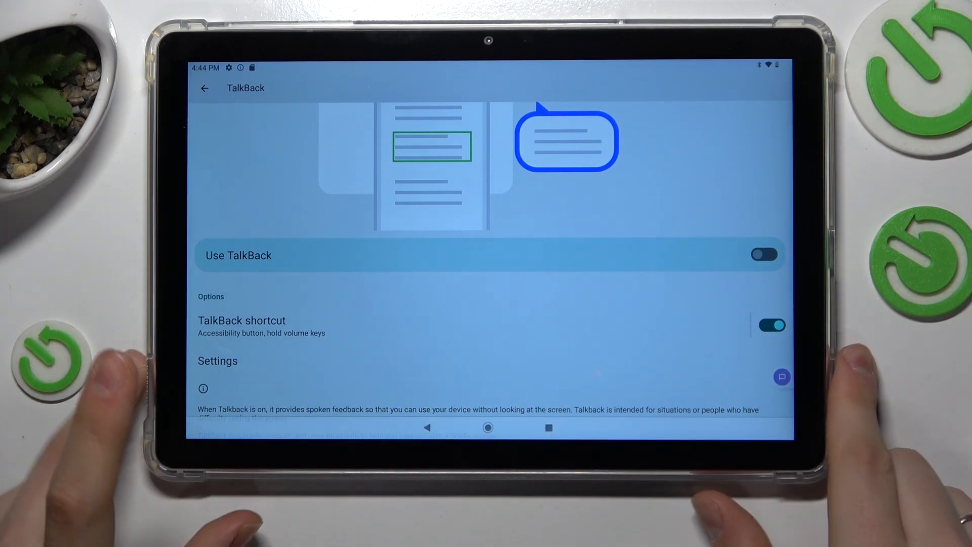
left_click(218, 360)
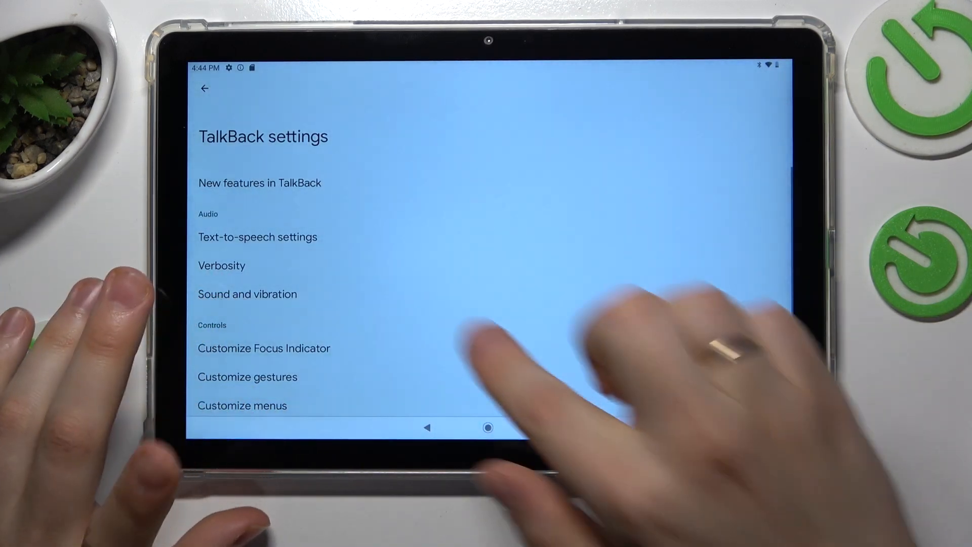
scroll("down", 3)
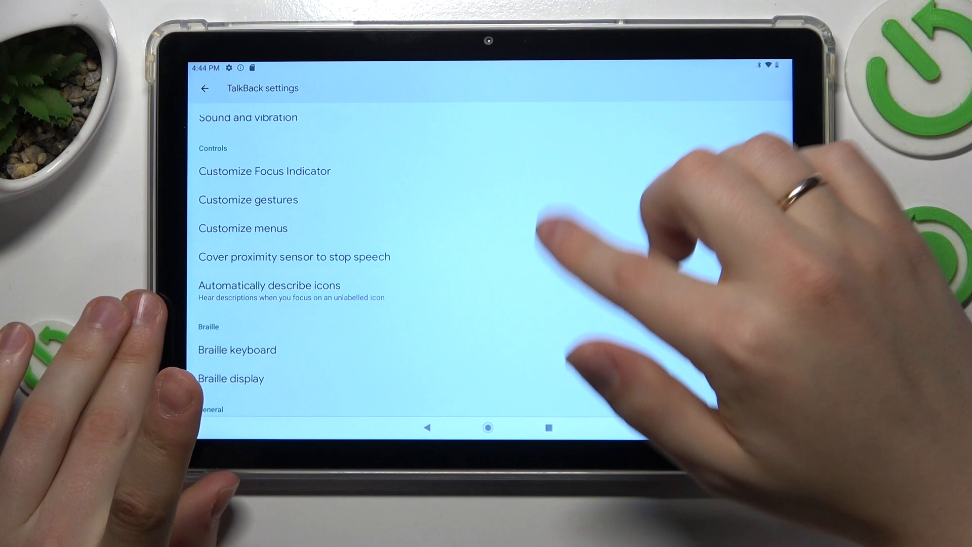
left_click(487, 428)
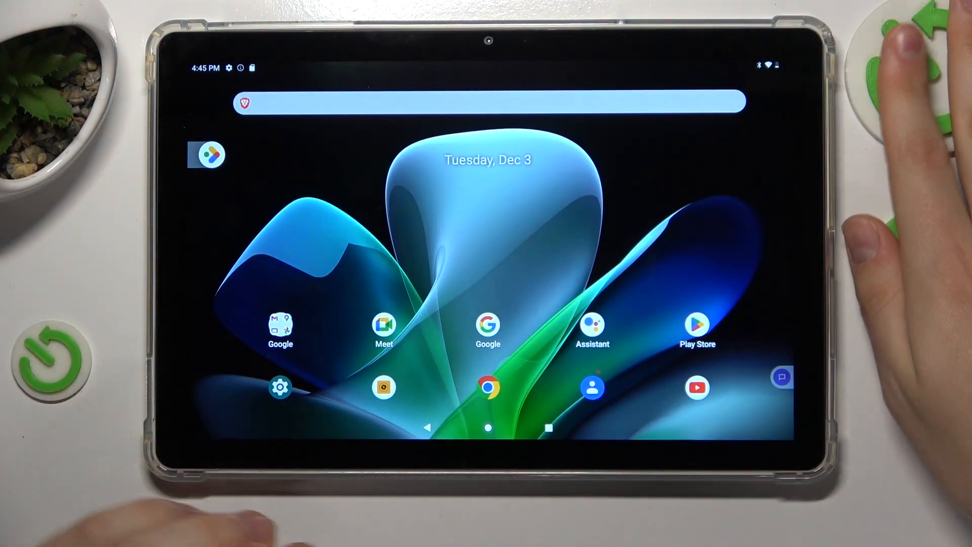